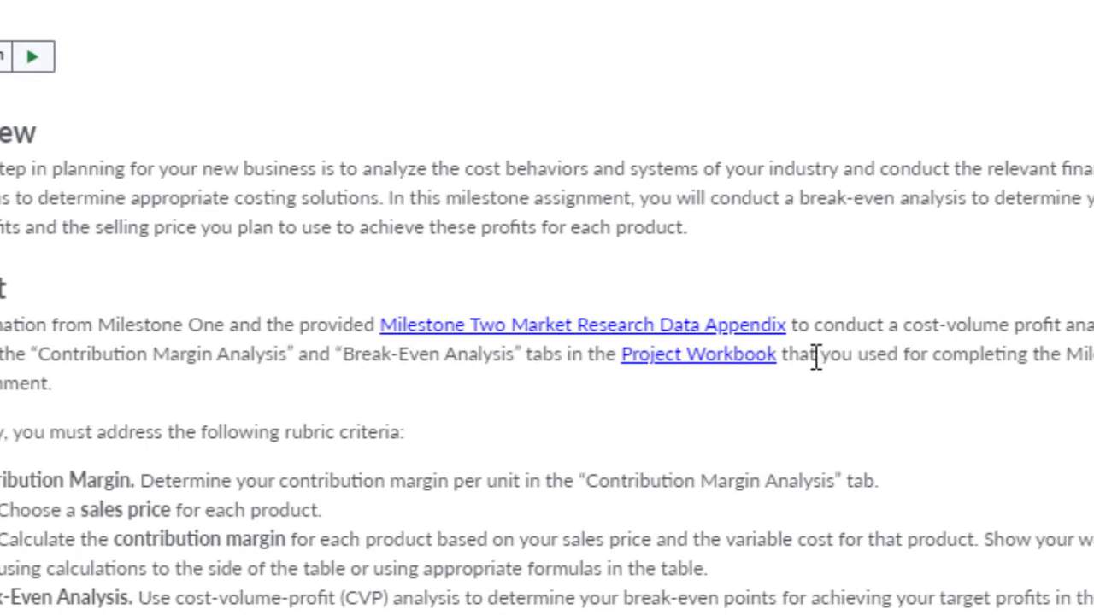
pyautogui.moveTo(500, 409)
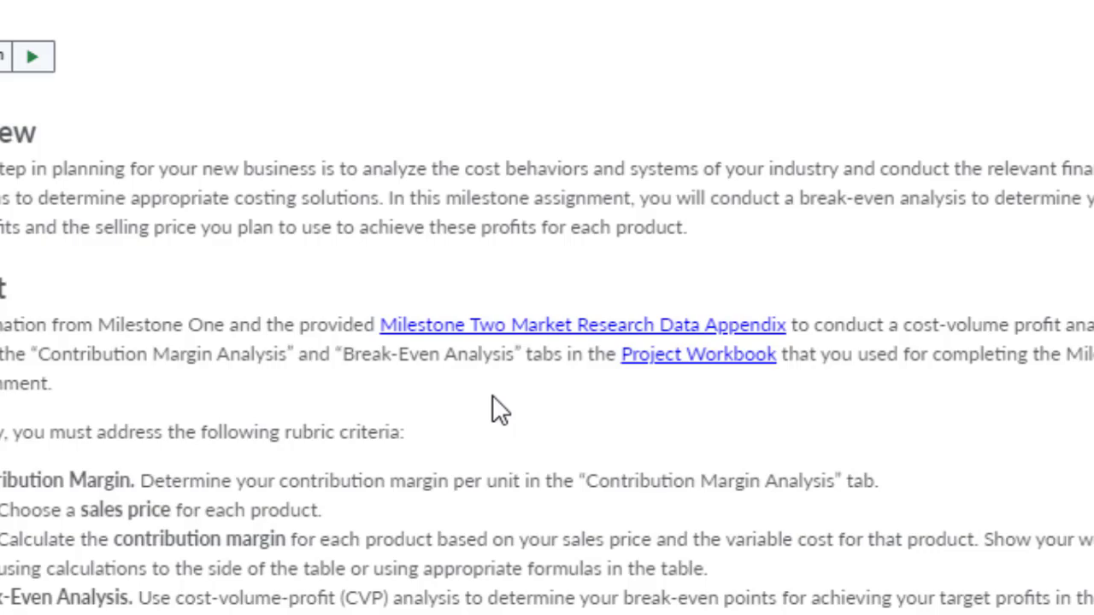
pyautogui.moveTo(72, 397)
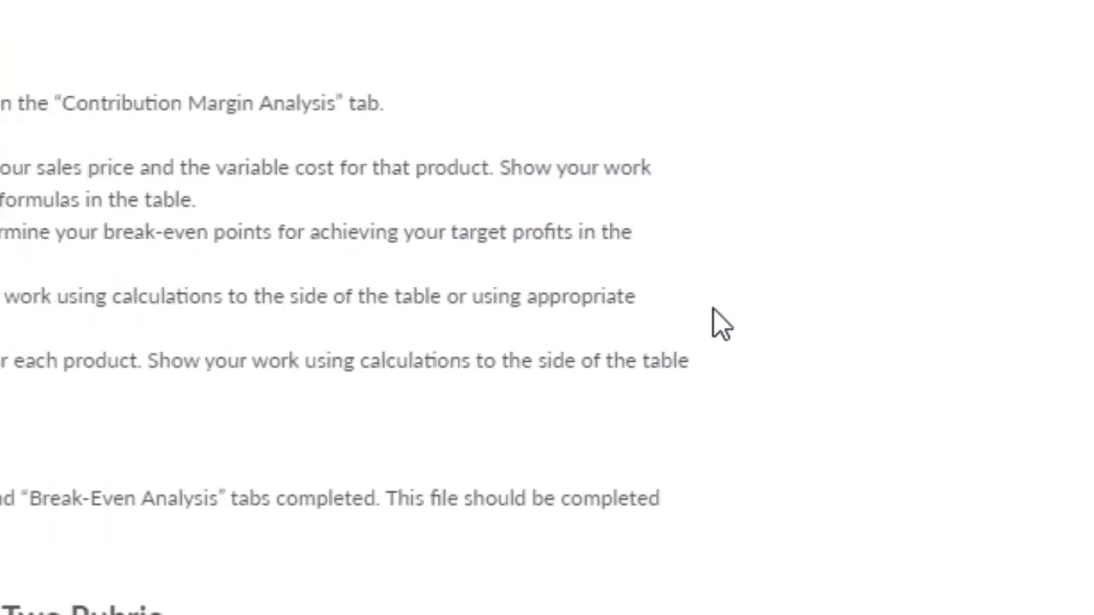
# - Review the Word market research pricing and target profit lists for collars, leashes and harnesses
pyautogui.scroll(-3)
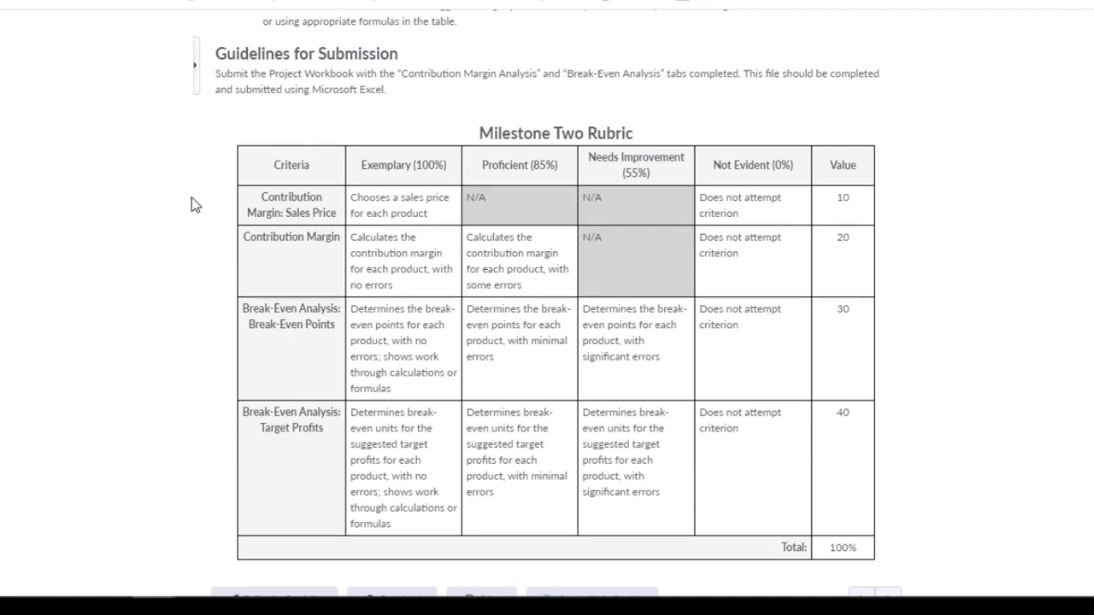
pyautogui.moveTo(195, 455)
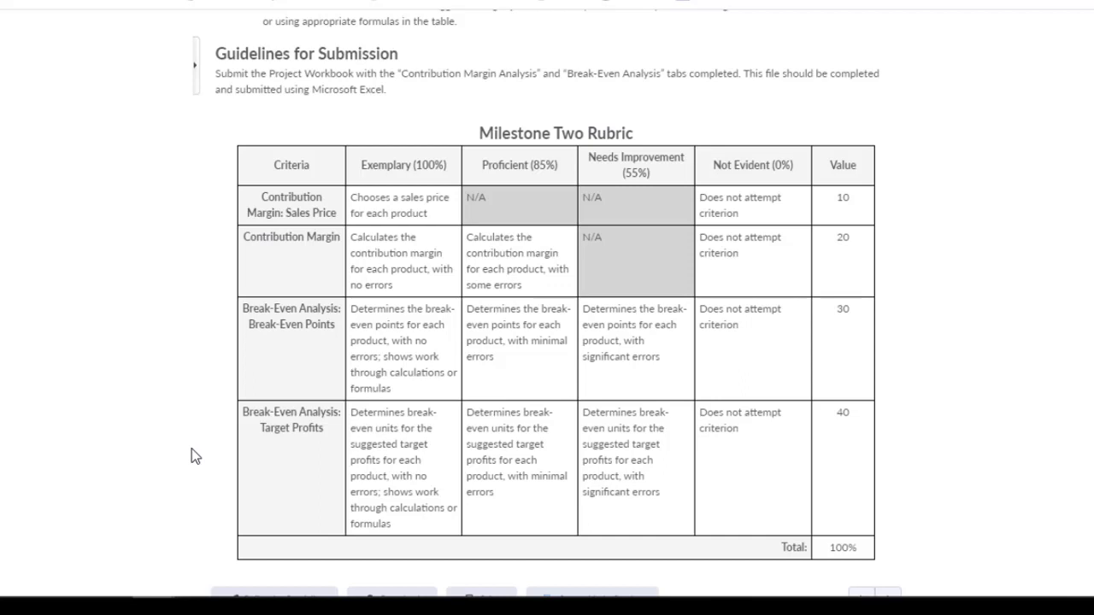
pyautogui.moveTo(203, 362)
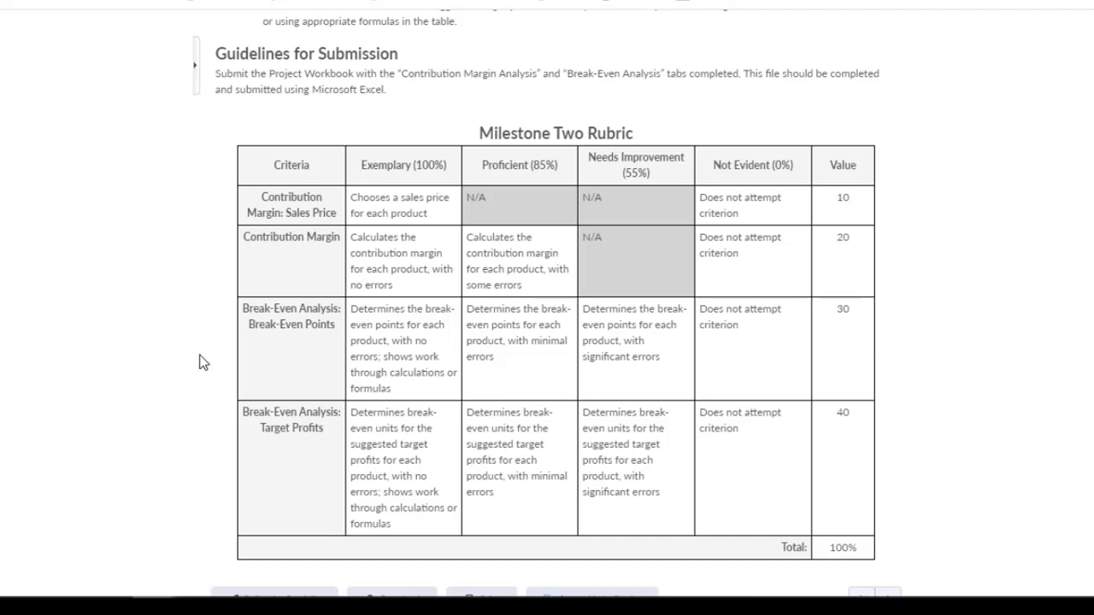
pyautogui.moveTo(188, 444)
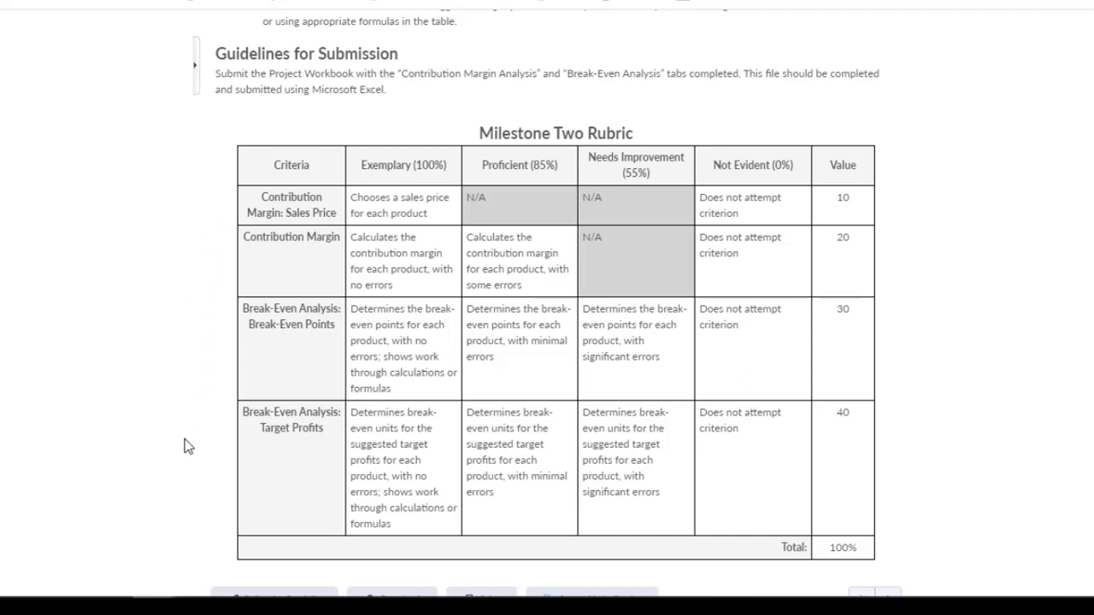
pyautogui.moveTo(152, 450)
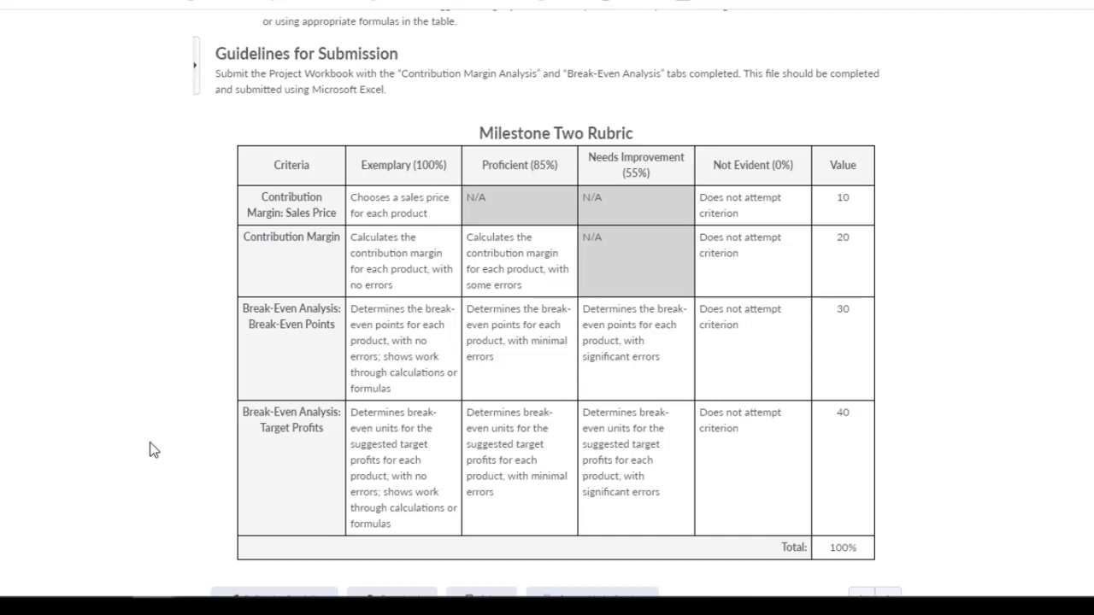
pyautogui.click(414, 564)
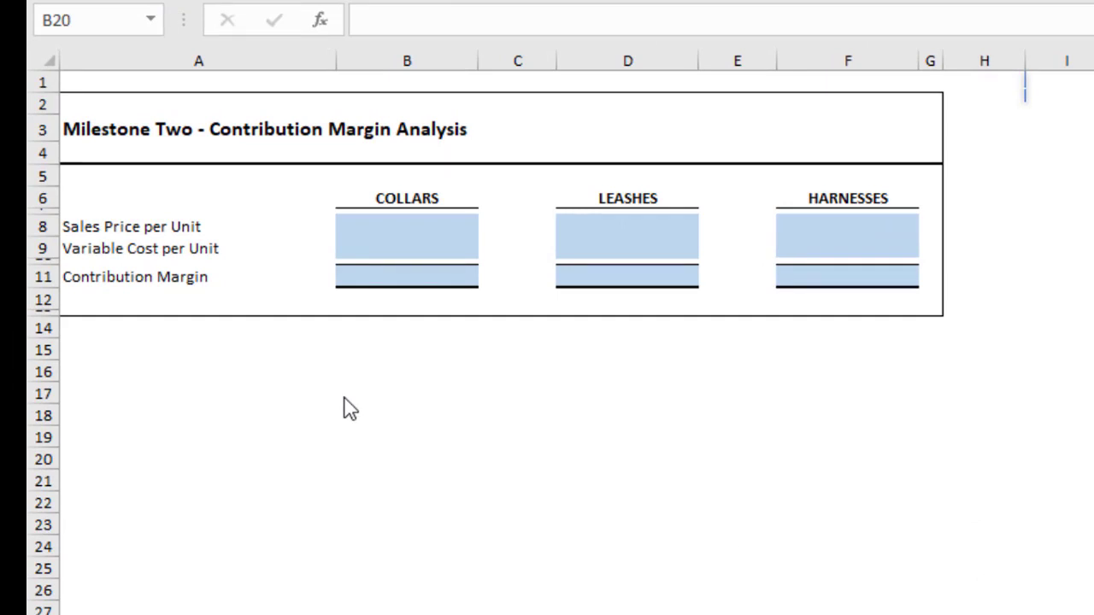
pyautogui.moveTo(217, 342)
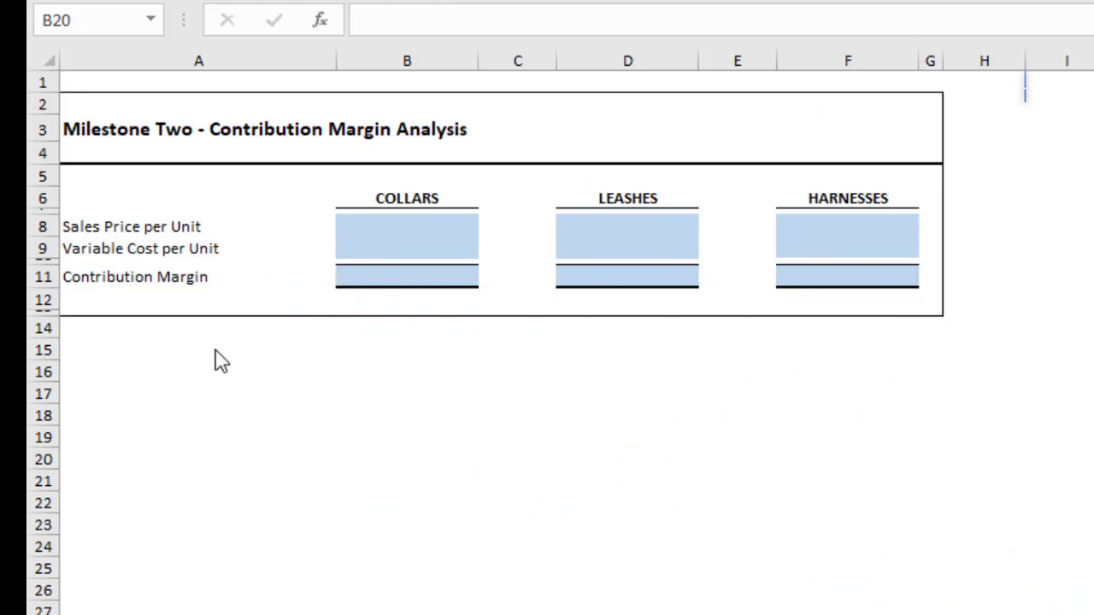
pyautogui.moveTo(267, 365)
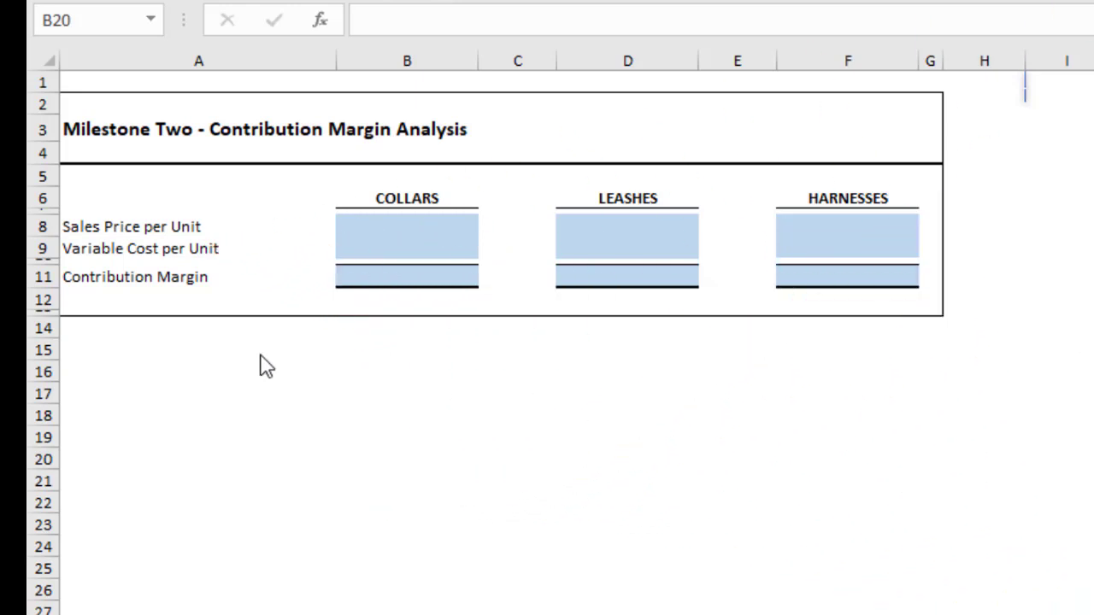
pyautogui.moveTo(275, 287)
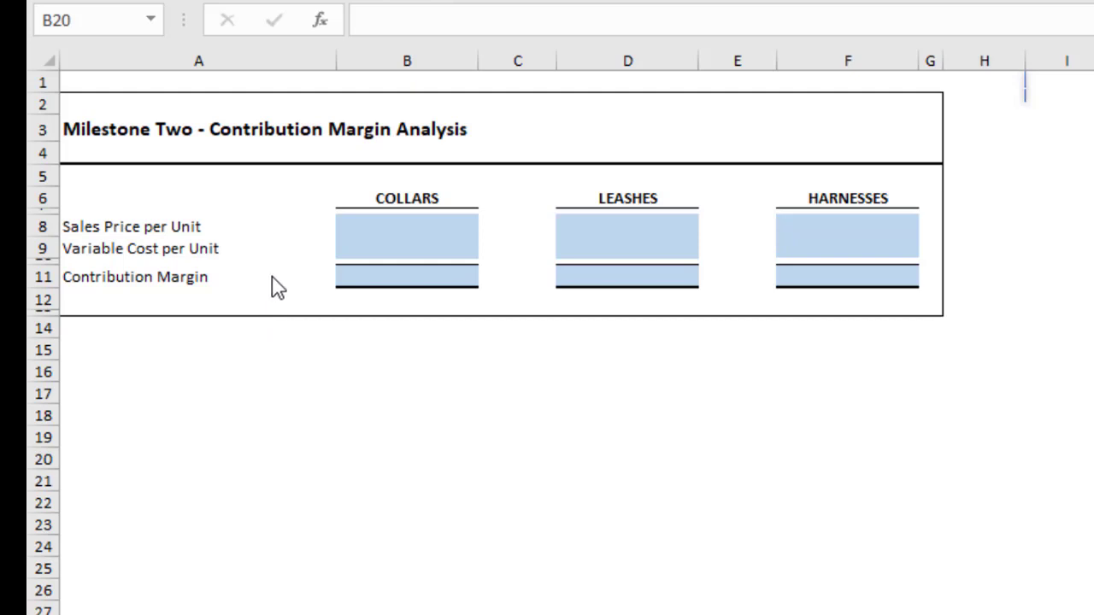
pyautogui.moveTo(234, 456)
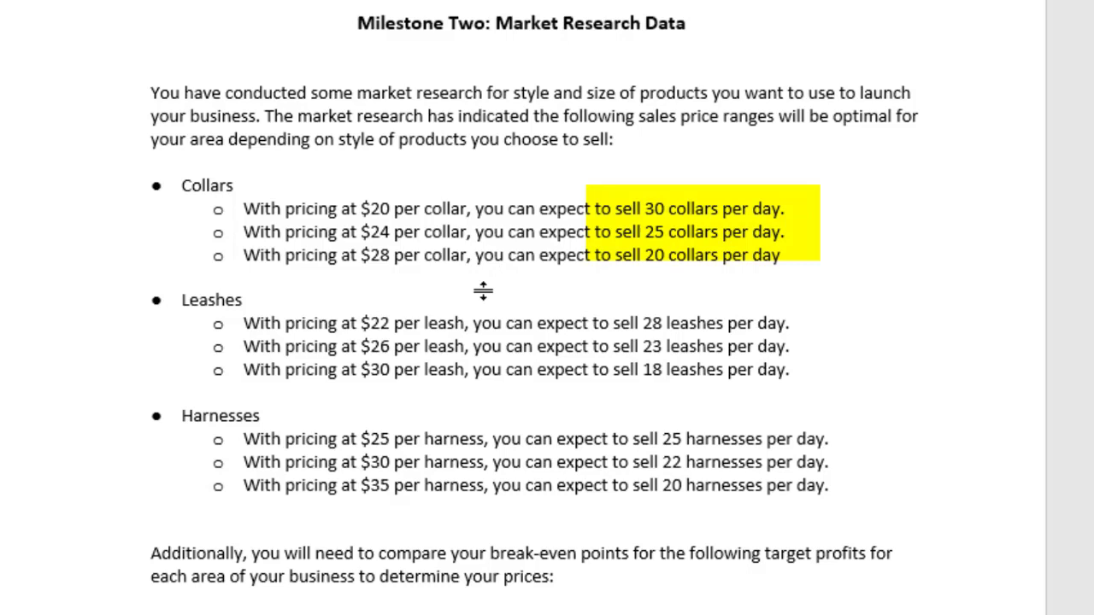
pyautogui.click(355, 24)
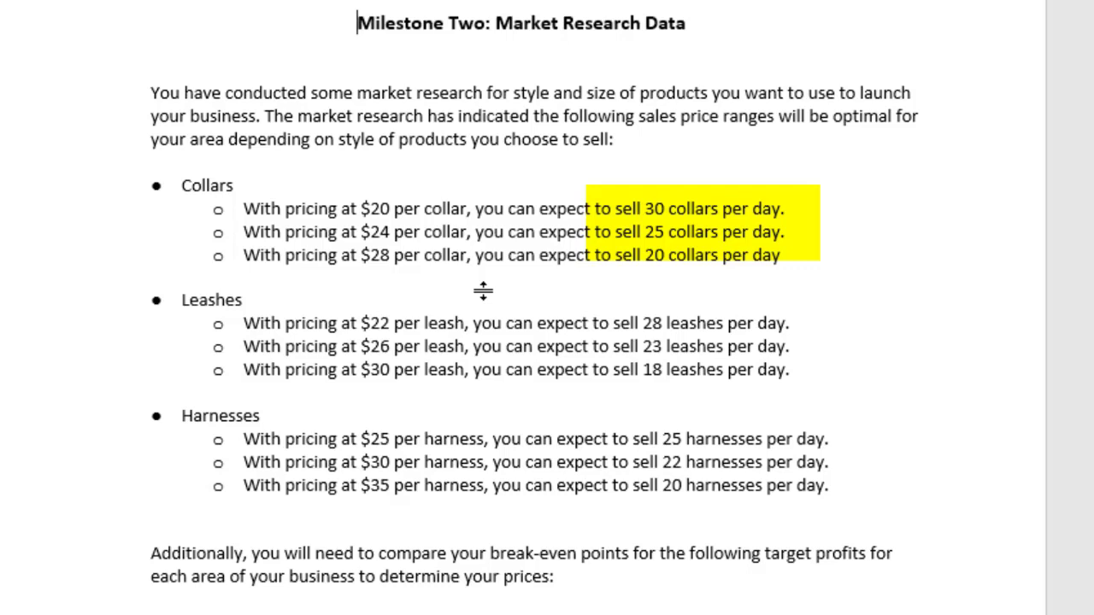
pyautogui.scroll(-3)
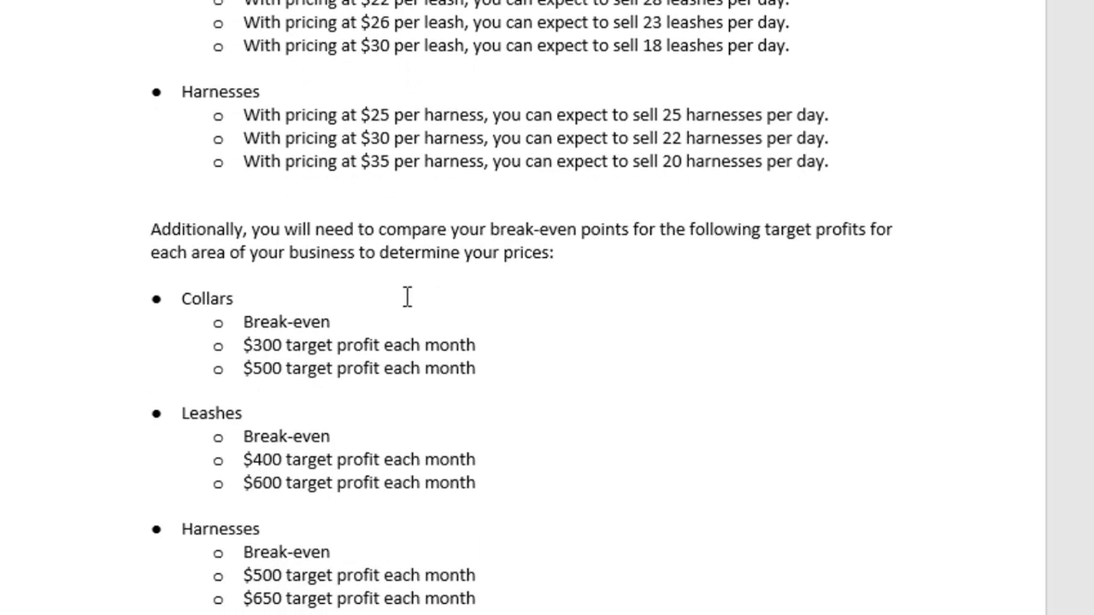
pyautogui.moveTo(605, 301)
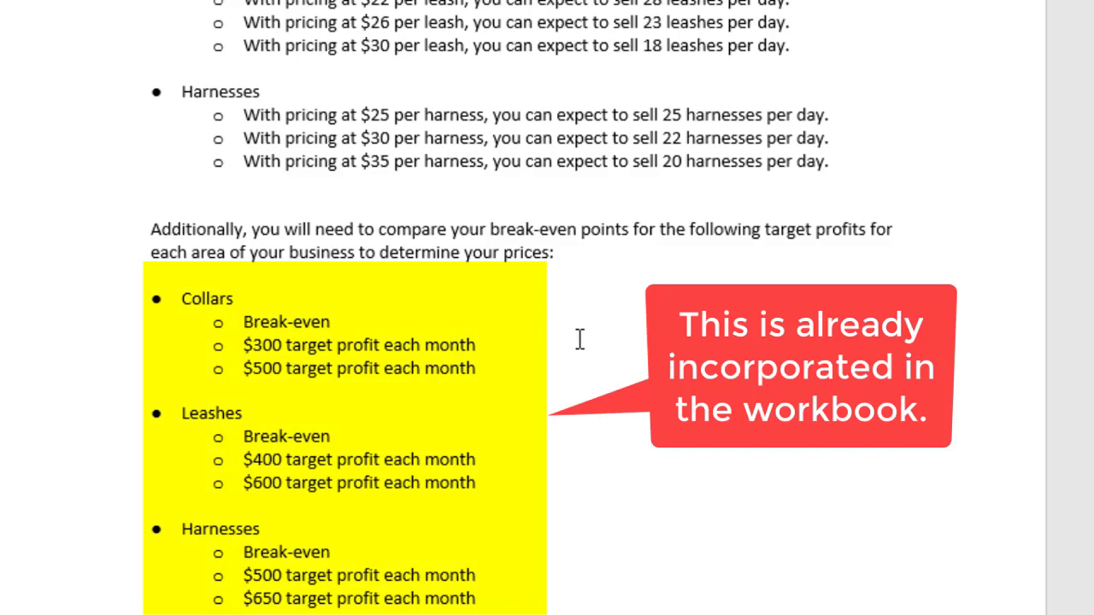
pyautogui.moveTo(581, 352)
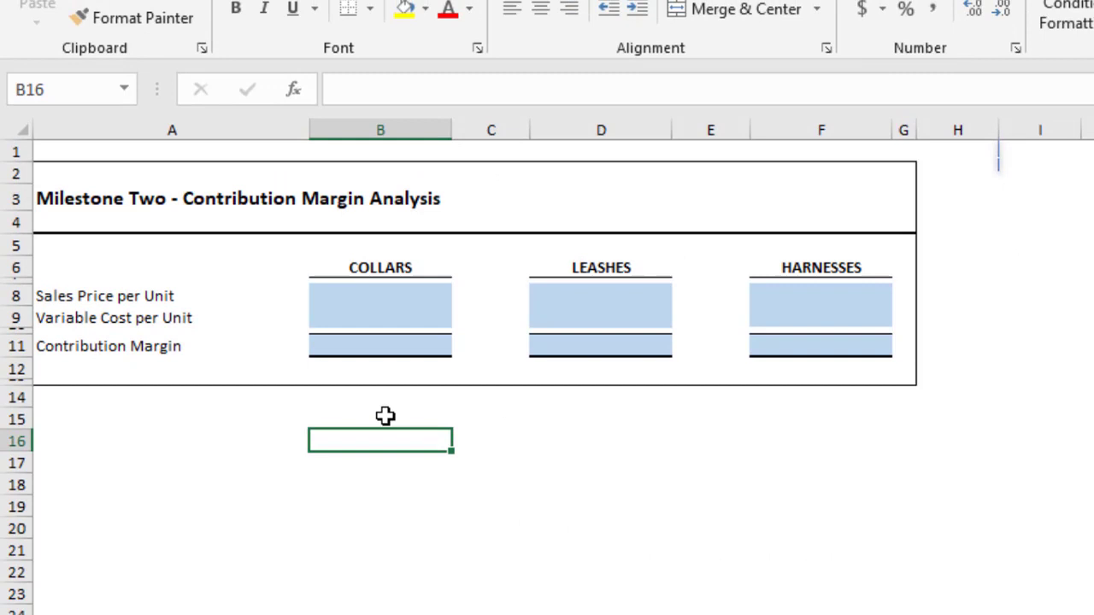
# - Enter $50.00 as the collars Sales Price per Unit in B8
pyautogui.click(379, 296)
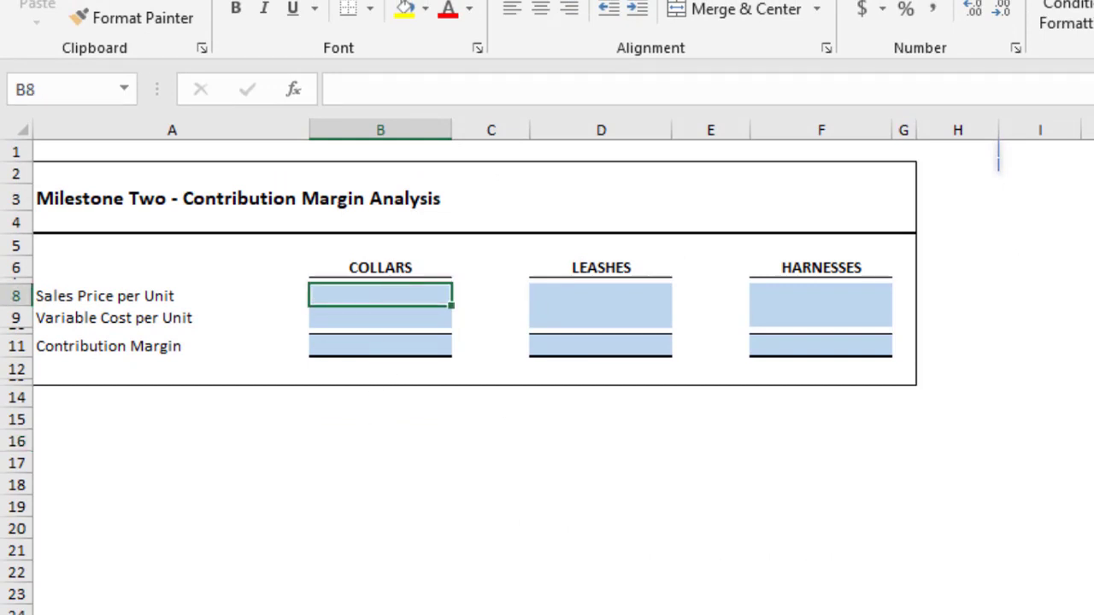
pyautogui.write('50.00')
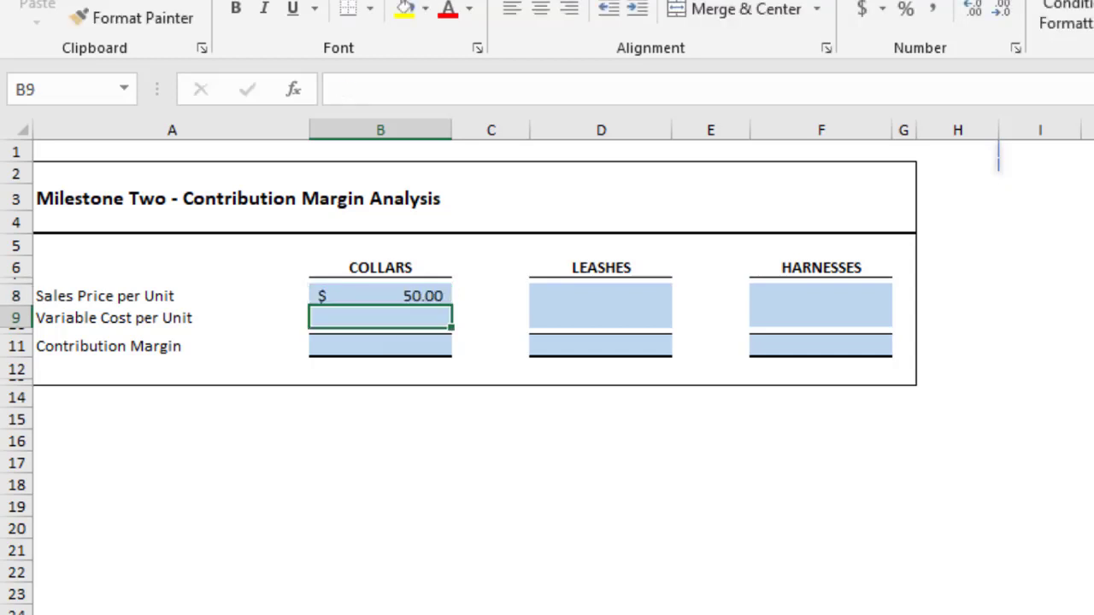
pyautogui.moveTo(482, 492)
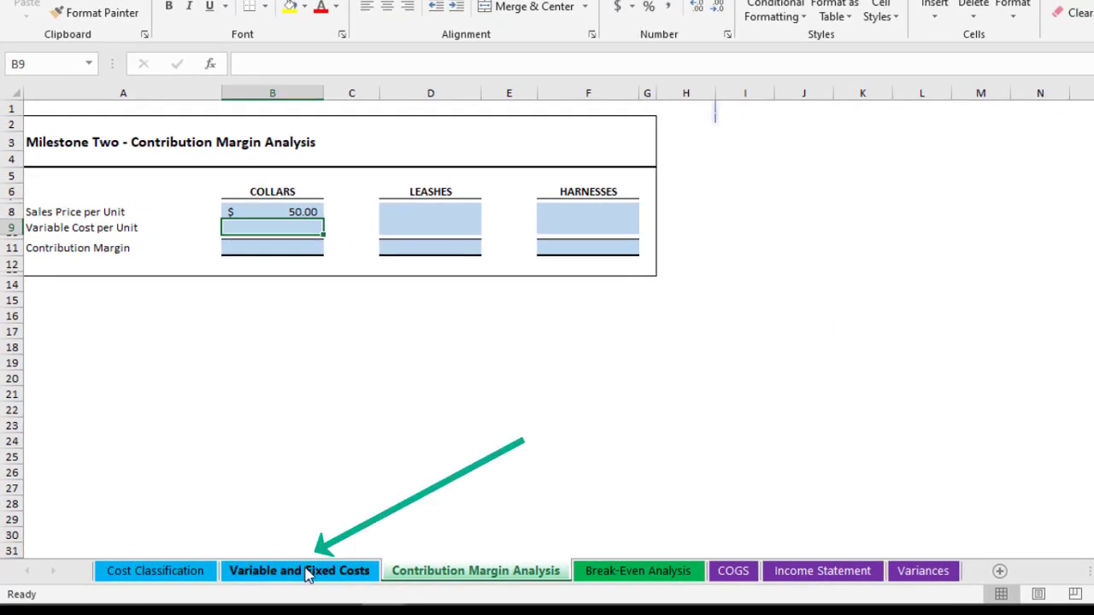
# - Check the $20.00 collar variable cost total on Variable and Fixed Costs and return to link B9
pyautogui.click(300, 571)
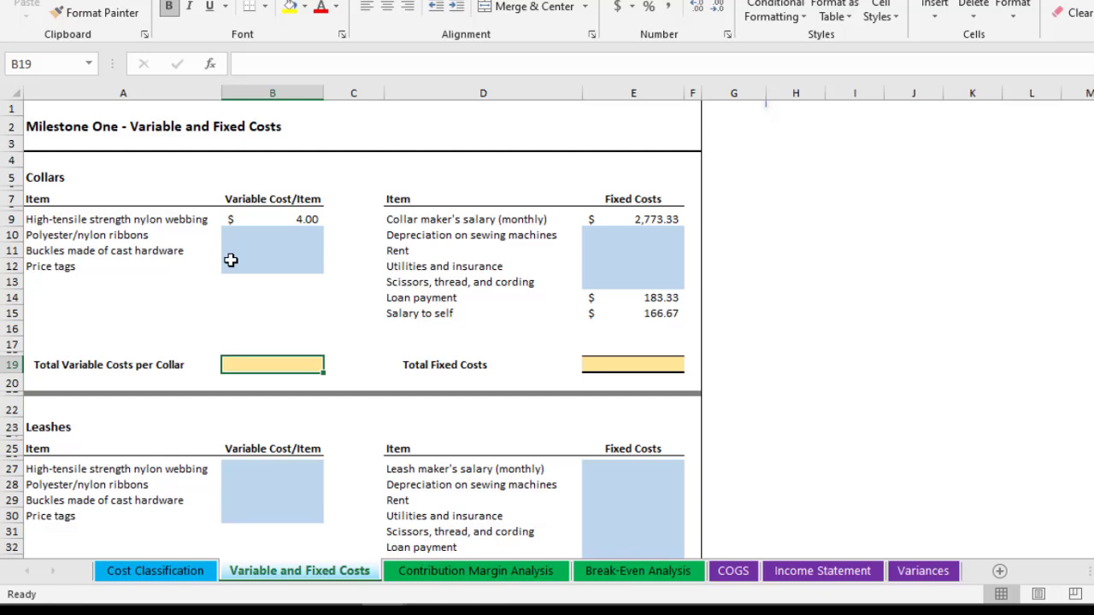
pyautogui.moveTo(423, 266)
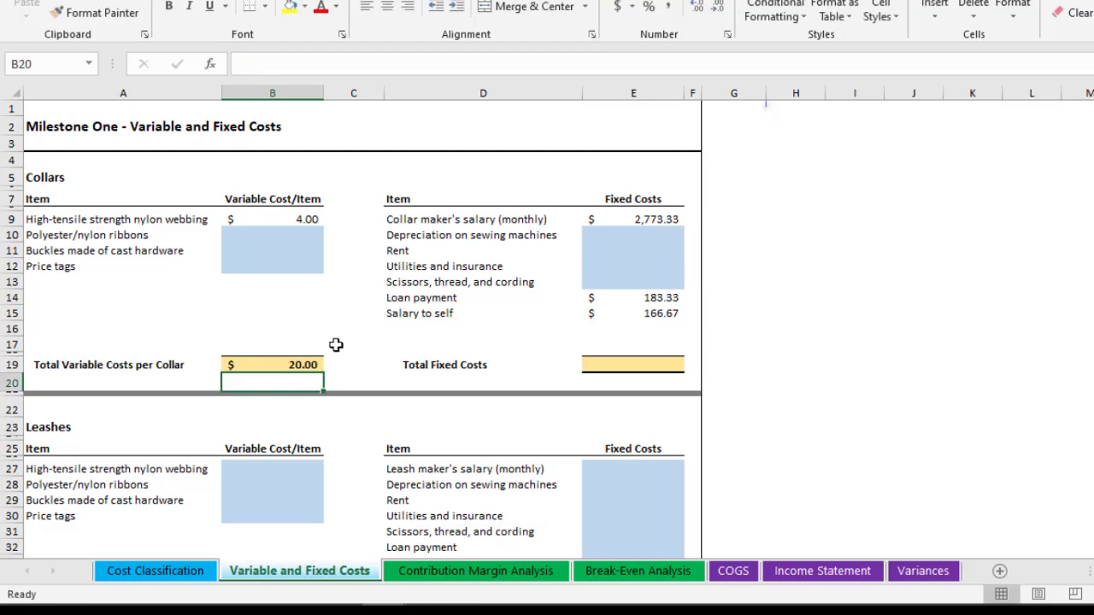
pyautogui.click(475, 571)
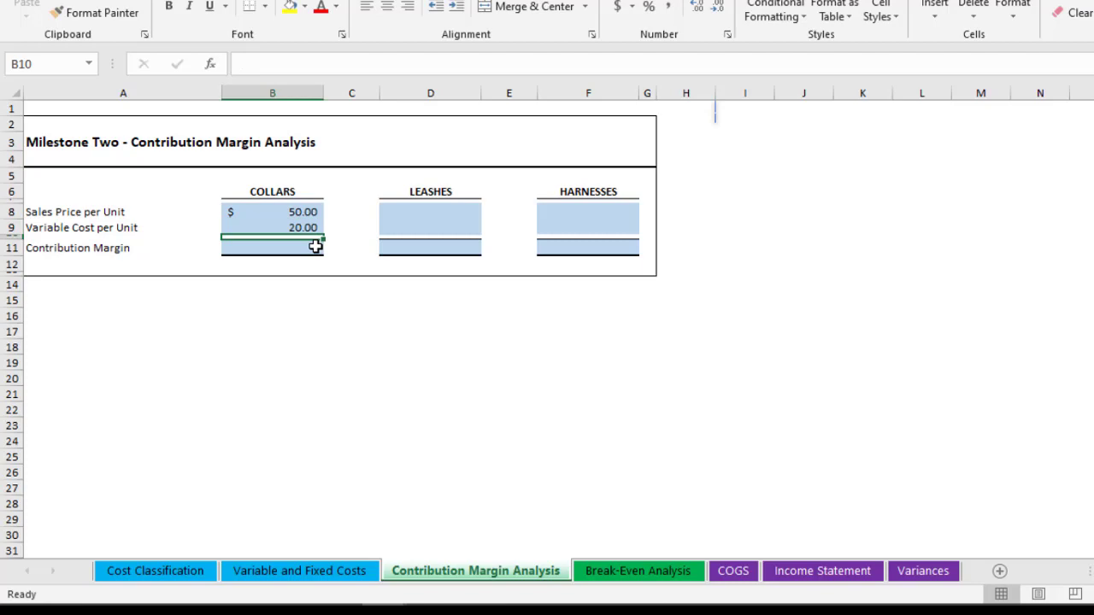
pyautogui.click(272, 227)
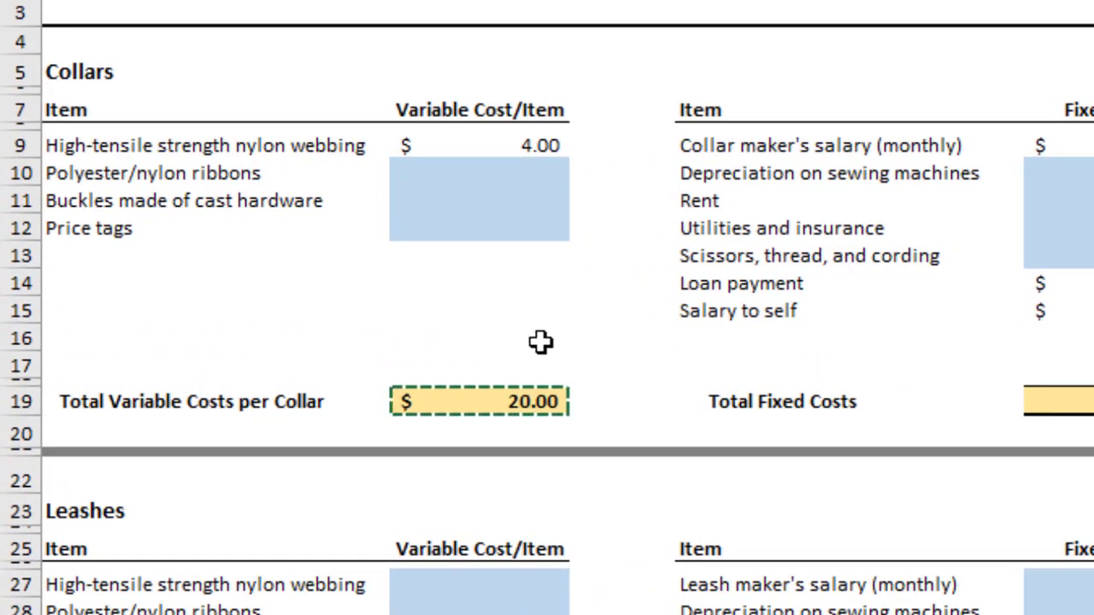
pyautogui.moveTo(352, 445)
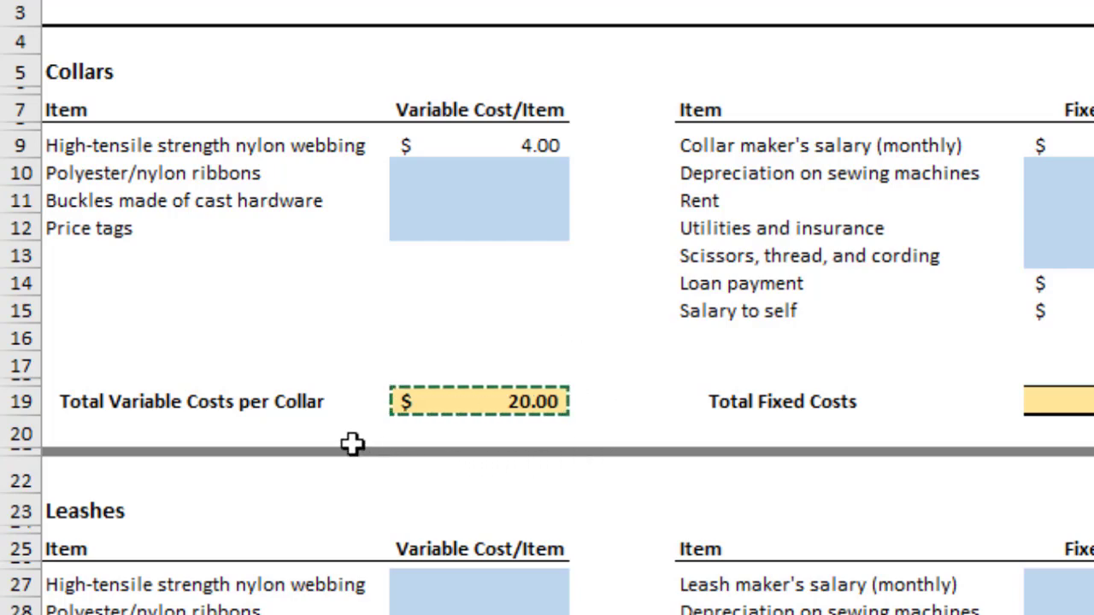
pyautogui.moveTo(331, 335)
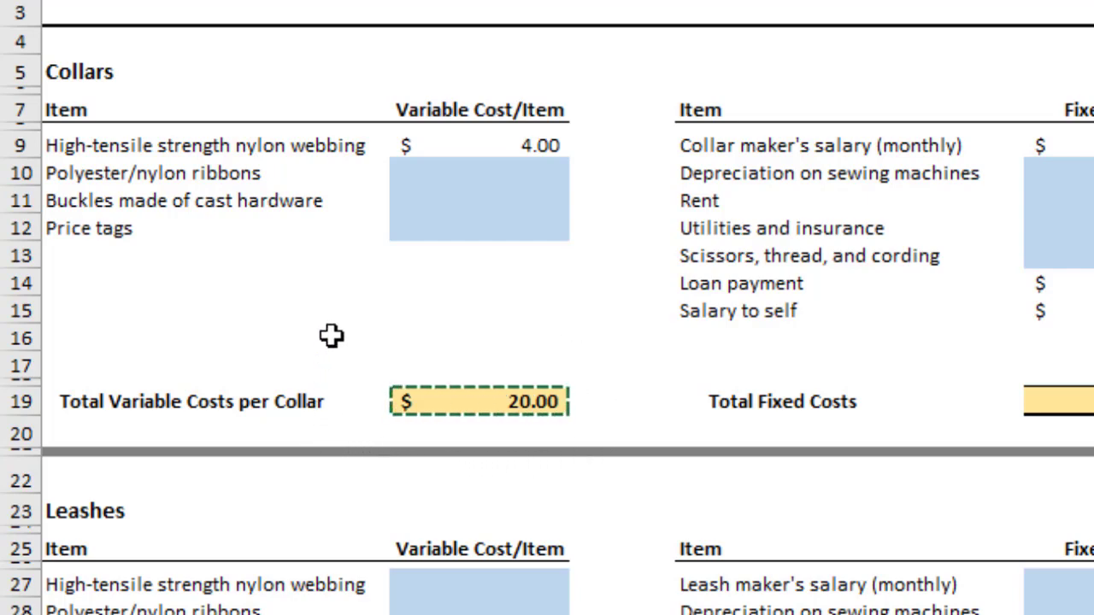
pyautogui.moveTo(367, 290)
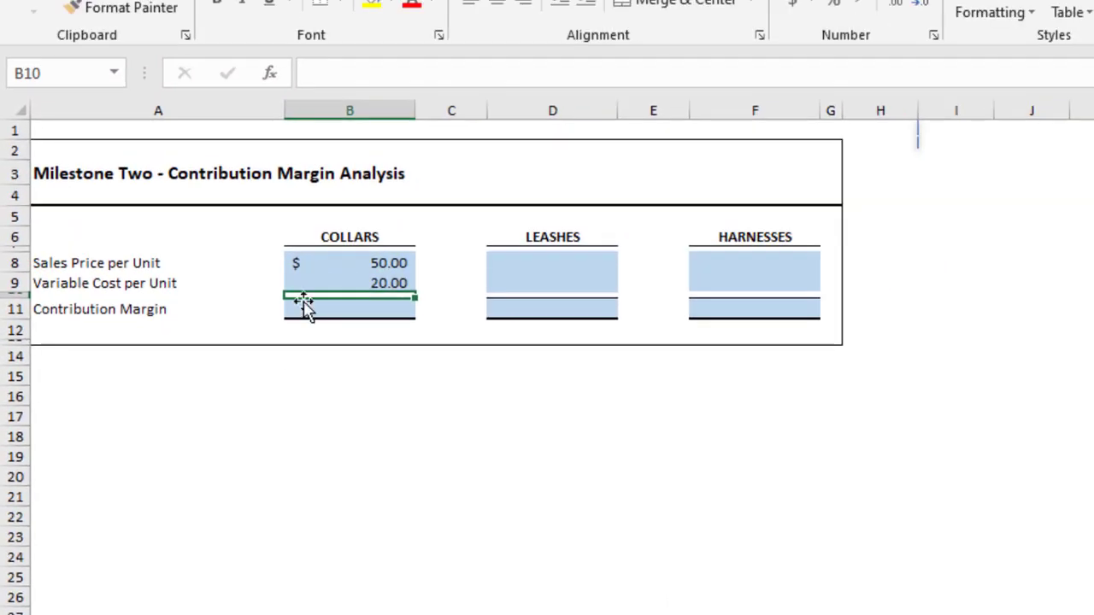
pyautogui.click(349, 284)
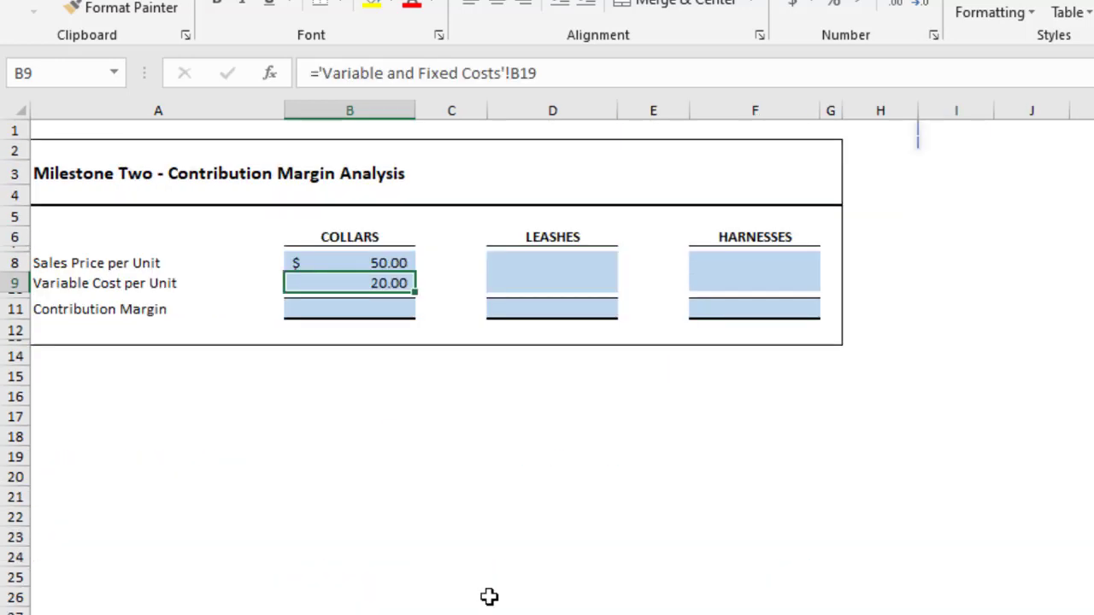
pyautogui.click(348, 308)
pyautogui.write('=B8')
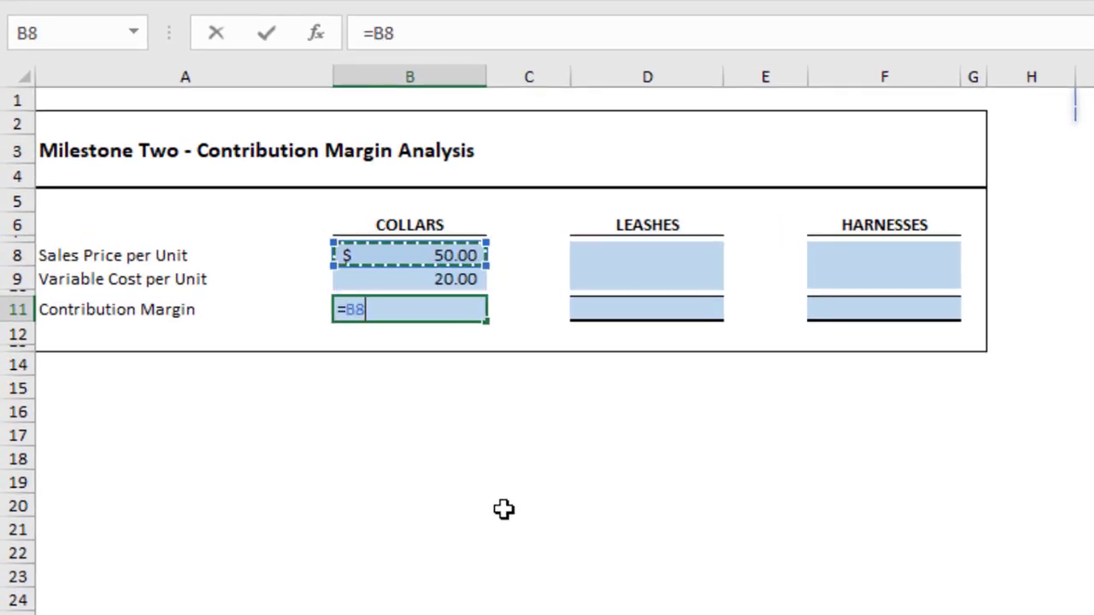
# - Build the collars Contribution Margin in B11 as B8 minus B9, giving $30.00
pyautogui.write('-')
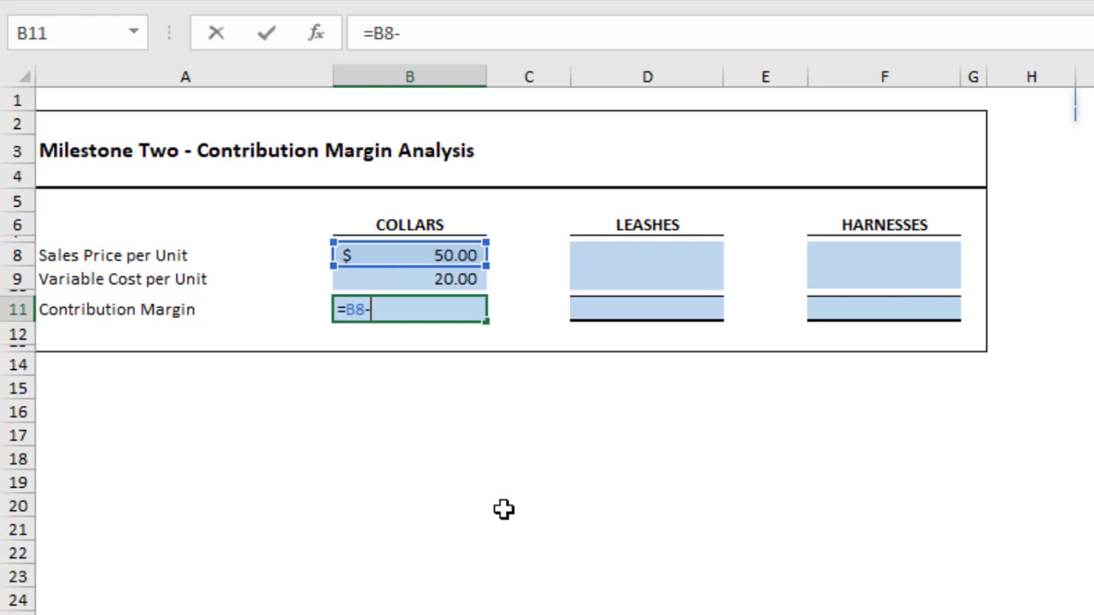
pyautogui.click(410, 279)
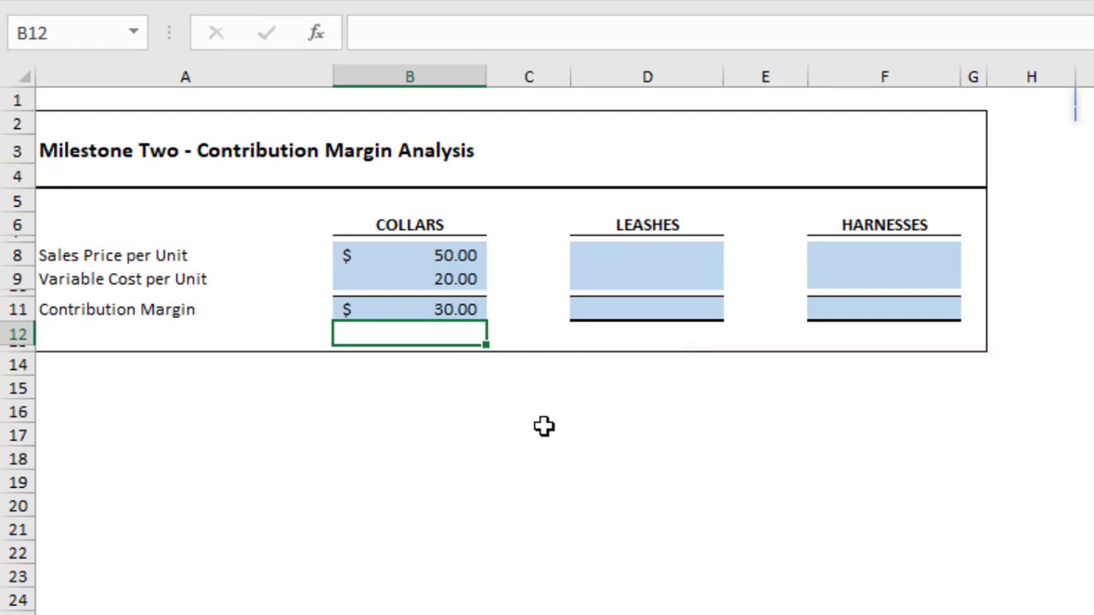
pyautogui.moveTo(479, 420)
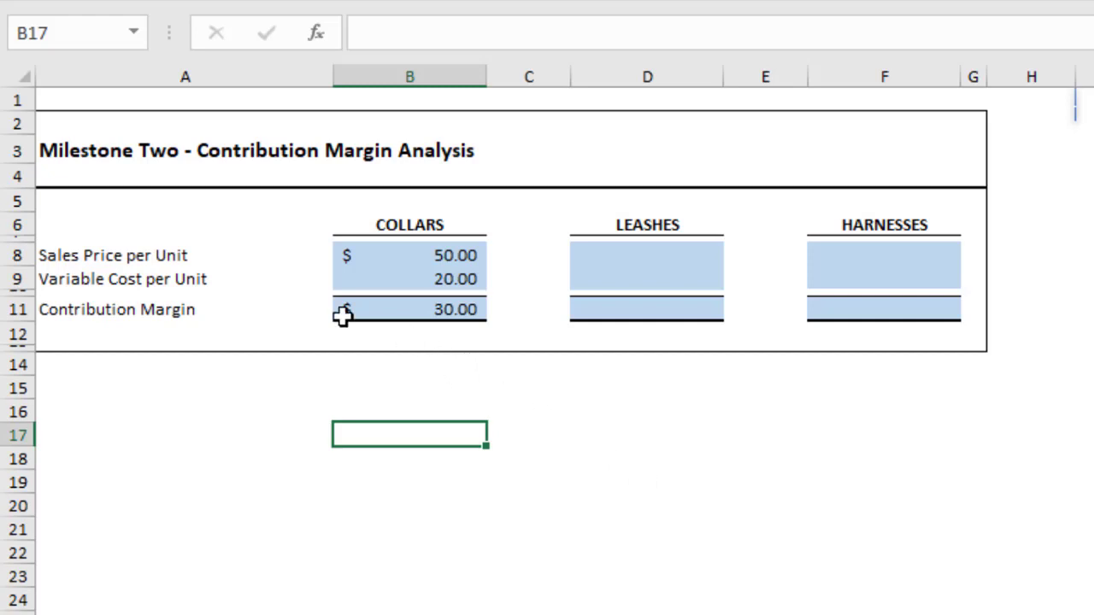
pyautogui.moveTo(372, 326)
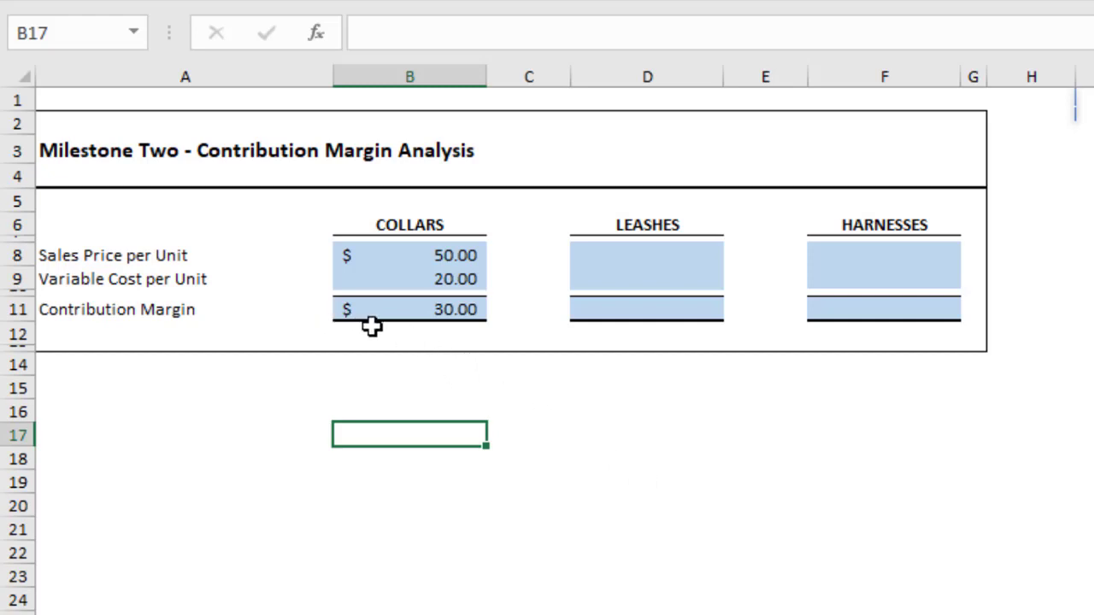
pyautogui.moveTo(367, 324)
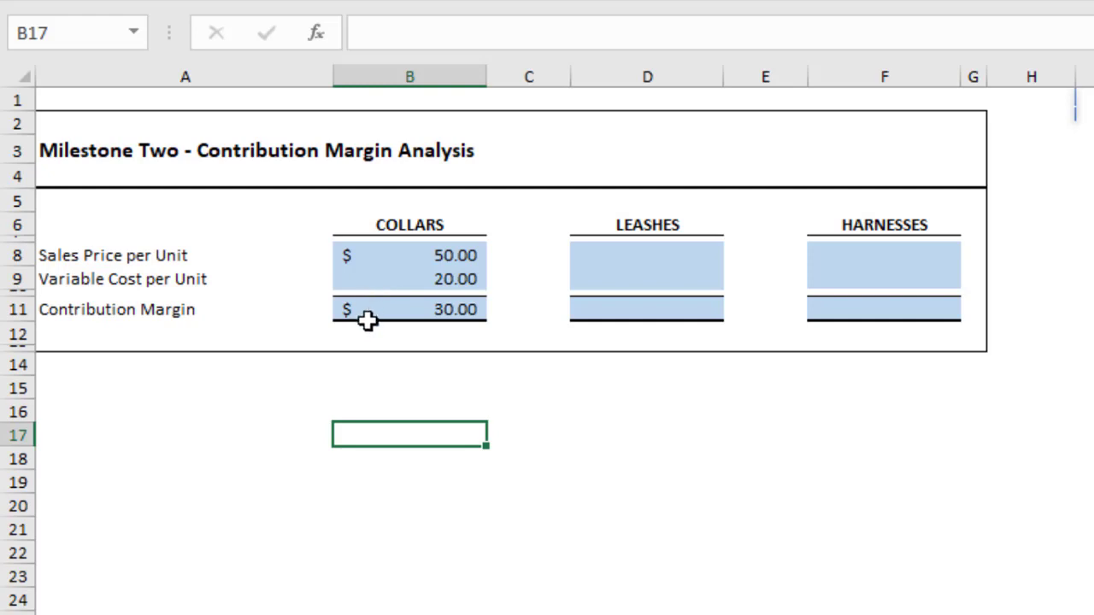